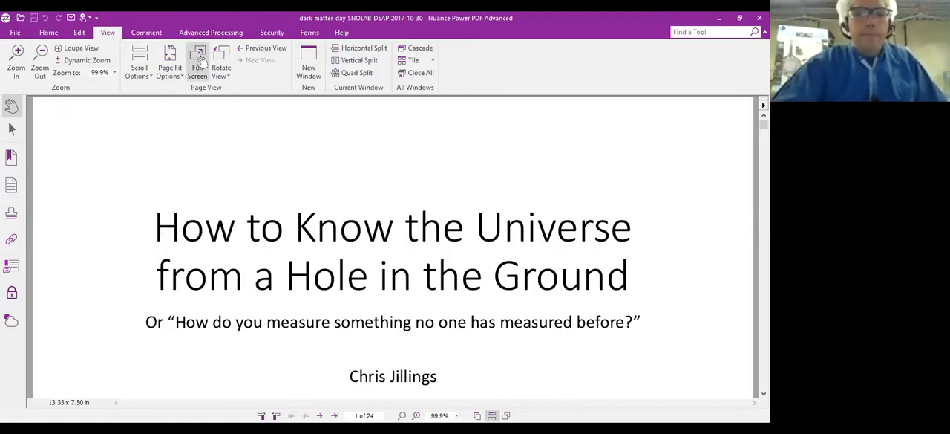
# Step: Start the dark matter lecture in full-screen presentation mode from the View tab
pyautogui.click(196, 59)
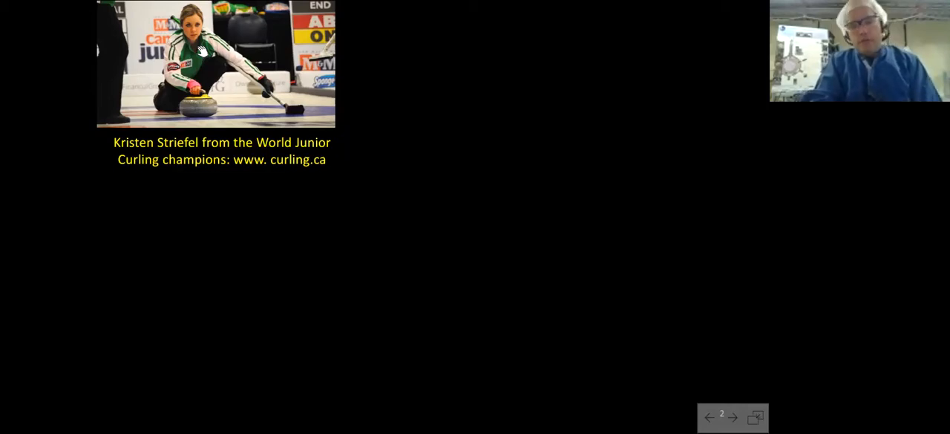
# Step: Advance past the two-circle and scattering diagrams to slide 5, 'The Dark Matter Version'
pyautogui.click(736, 416)
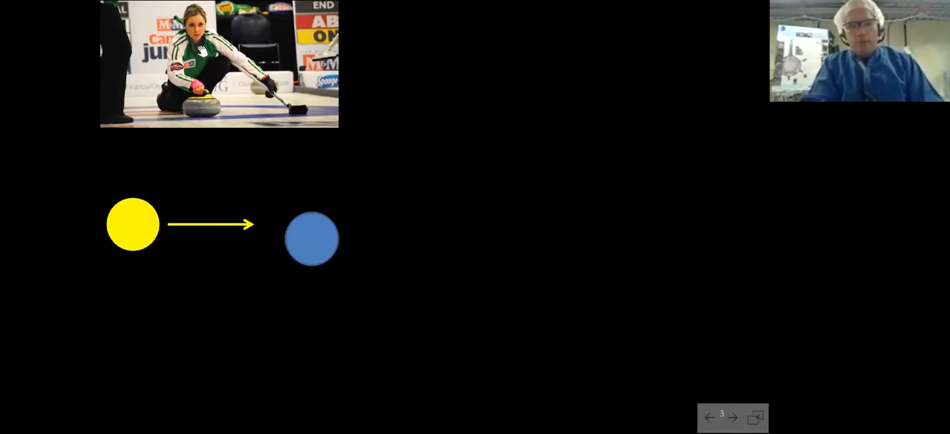
pyautogui.click(735, 415)
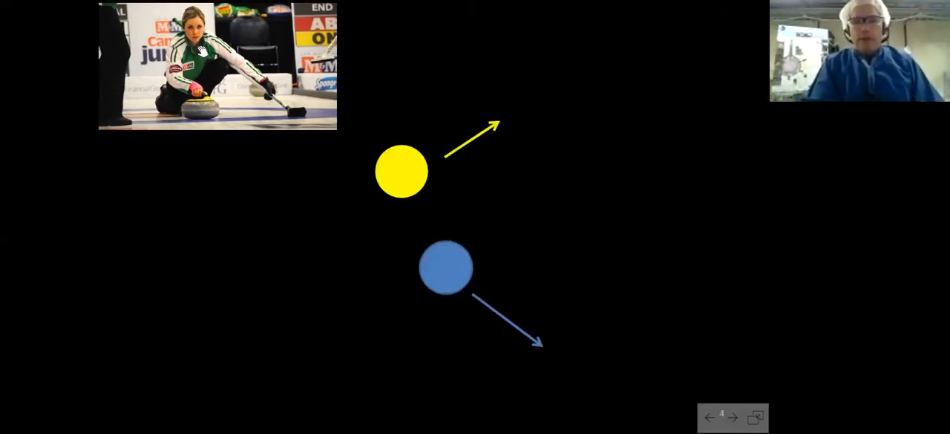
pyautogui.click(734, 413)
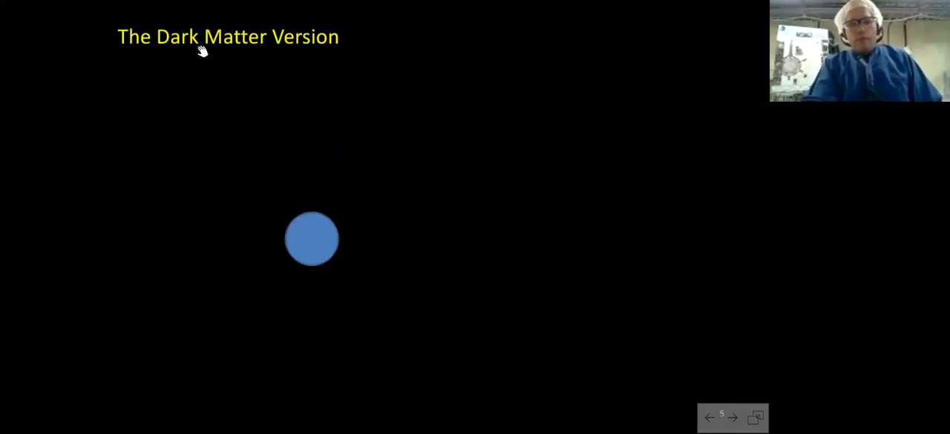
pyautogui.click(710, 415)
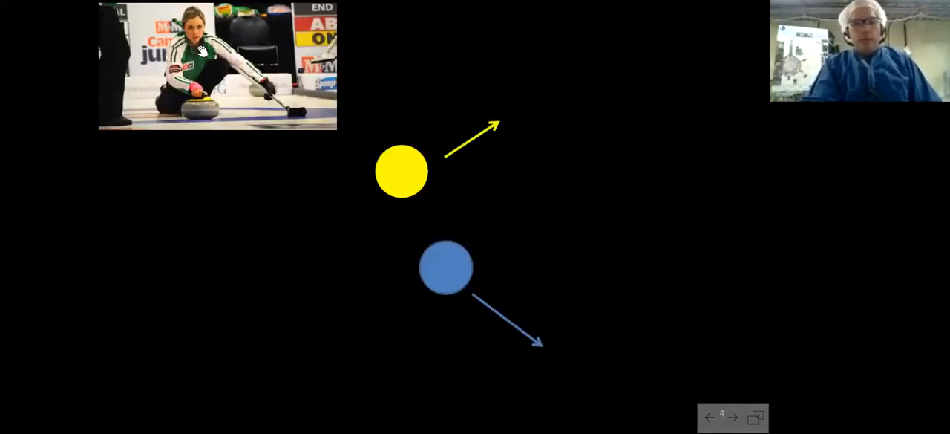
pyautogui.click(736, 413)
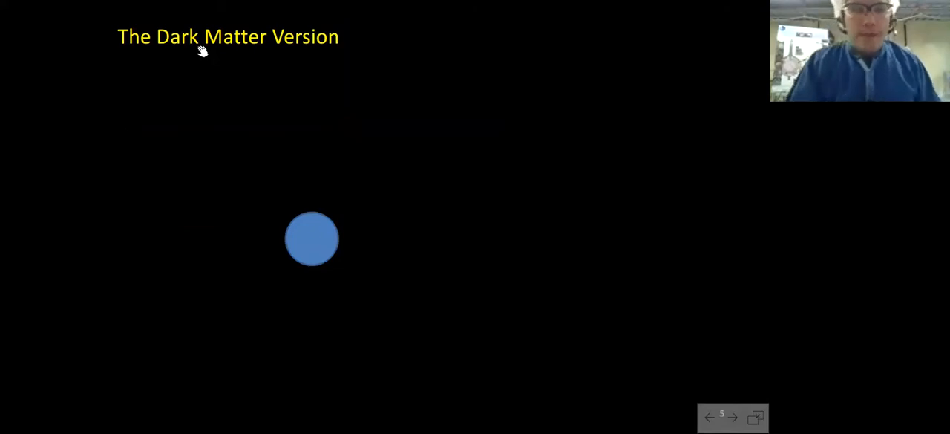
pyautogui.press('Right')
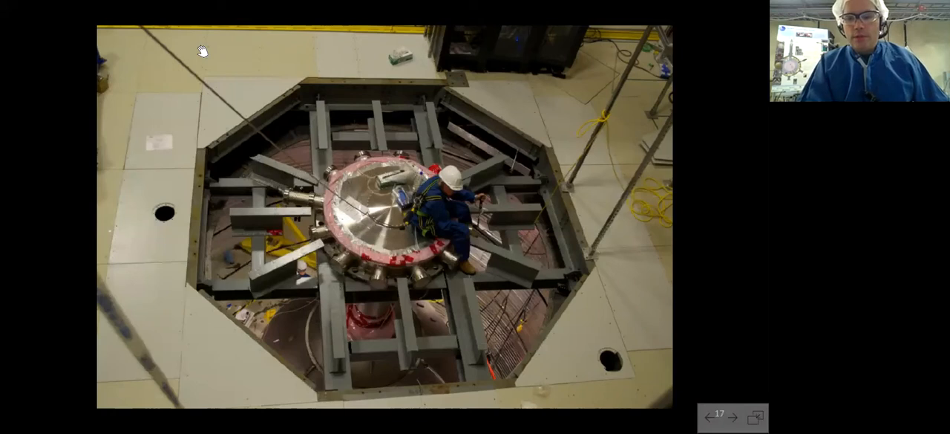
# Step: Advance the slideshow to slide 24, listing scientists, students, engineers and operations staff
pyautogui.click(733, 415)
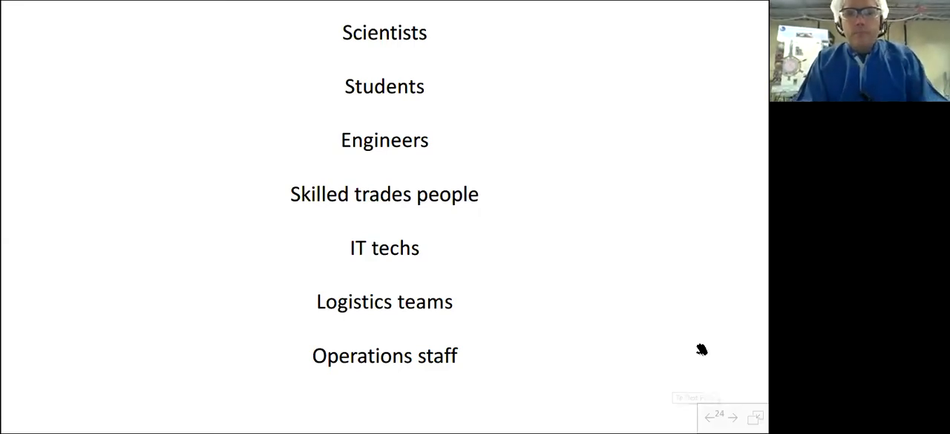
pyautogui.moveTo(310, 38)
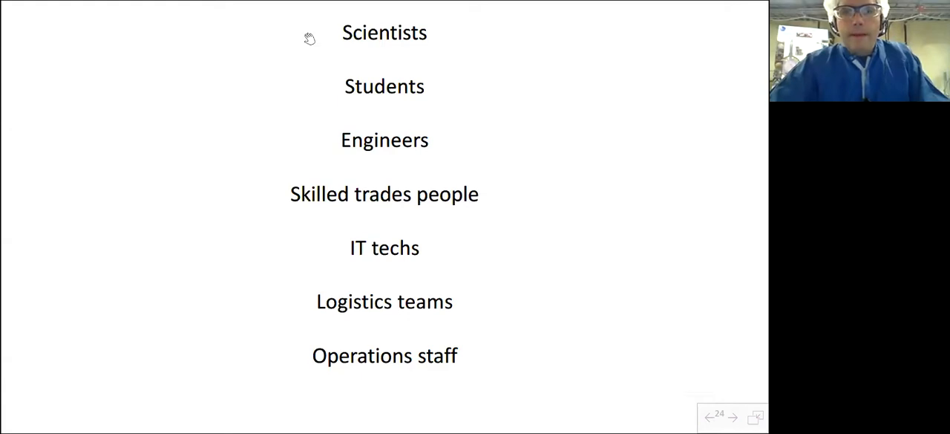